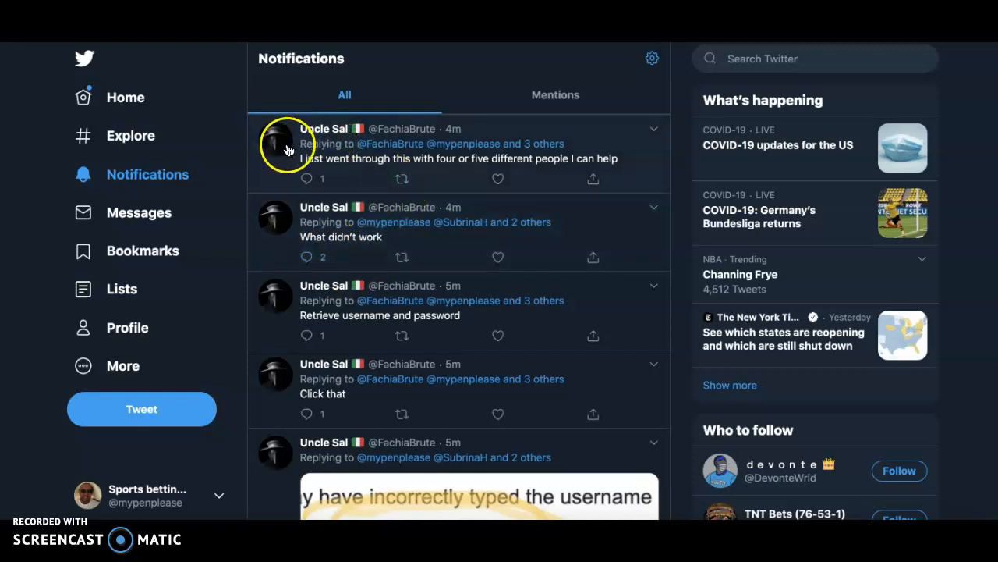
mouse_move(316, 141)
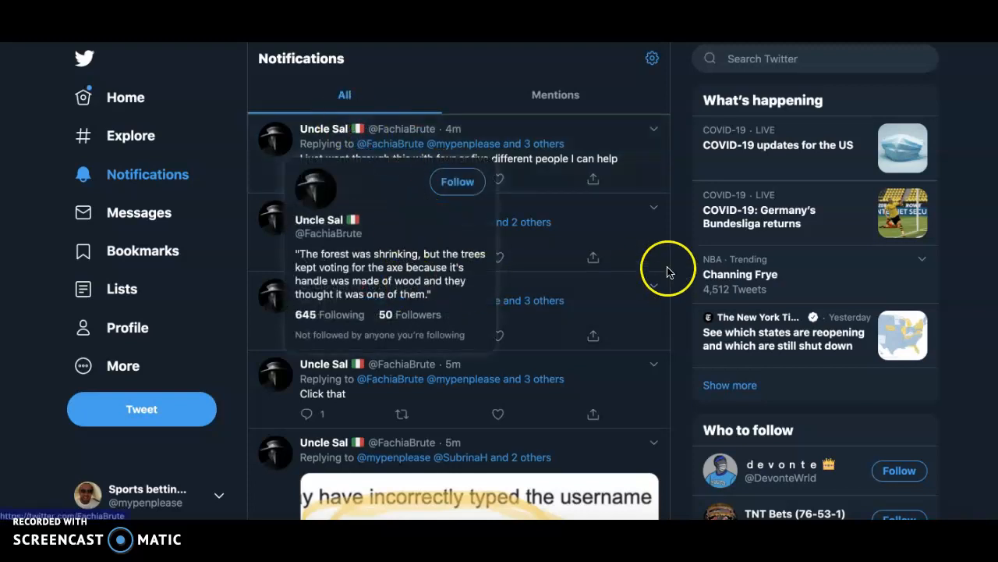
Bring up the EmployNV page saying an account matches the SSN and sign-in is required
scroll("down", 3)
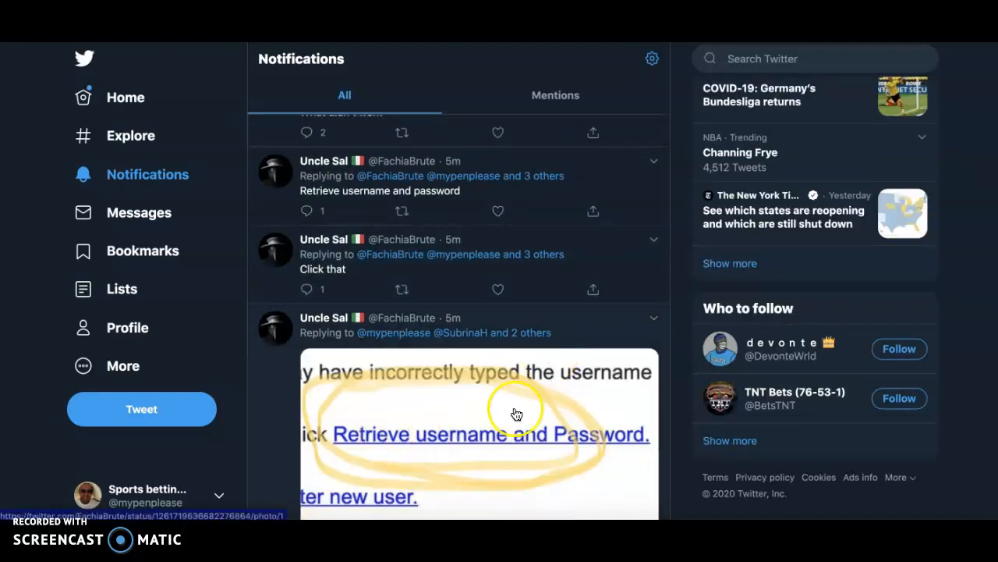
mouse_move(586, 413)
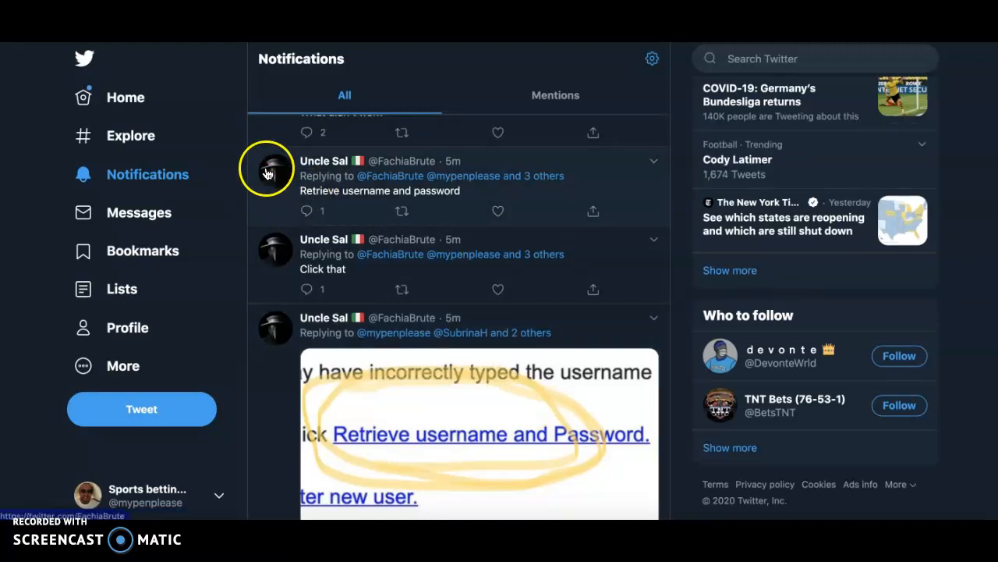
mouse_move(756, 131)
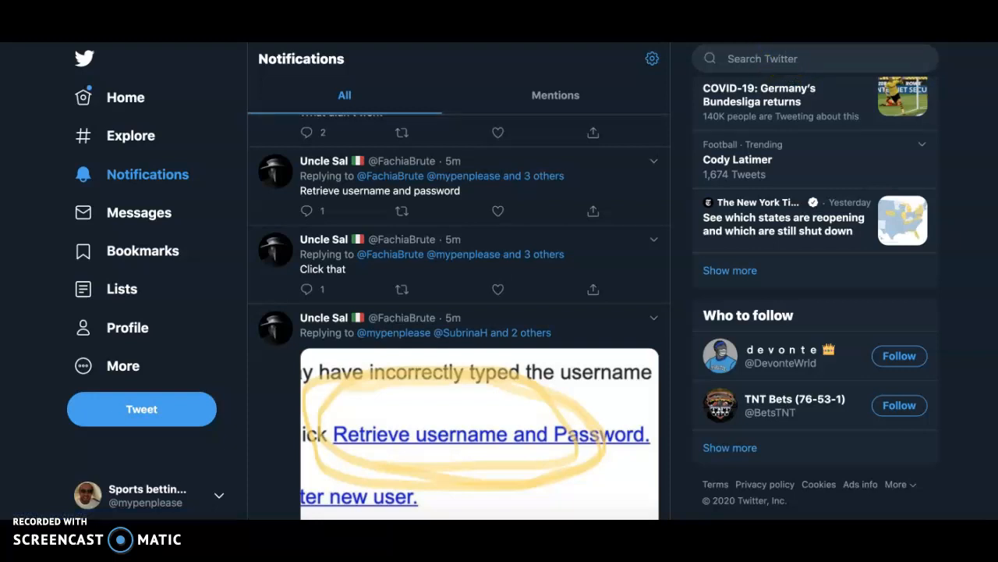
left_click(490, 434)
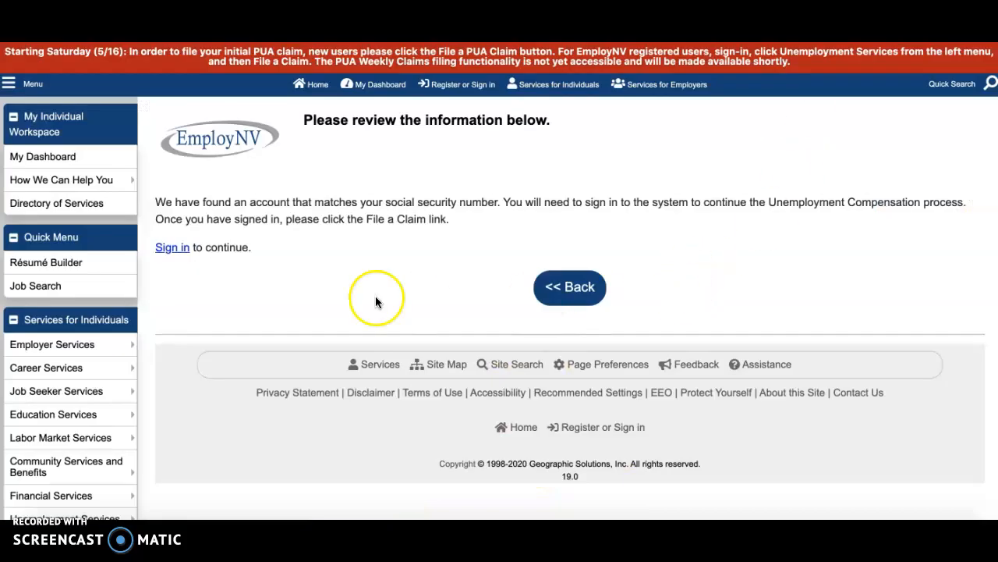
mouse_move(308, 214)
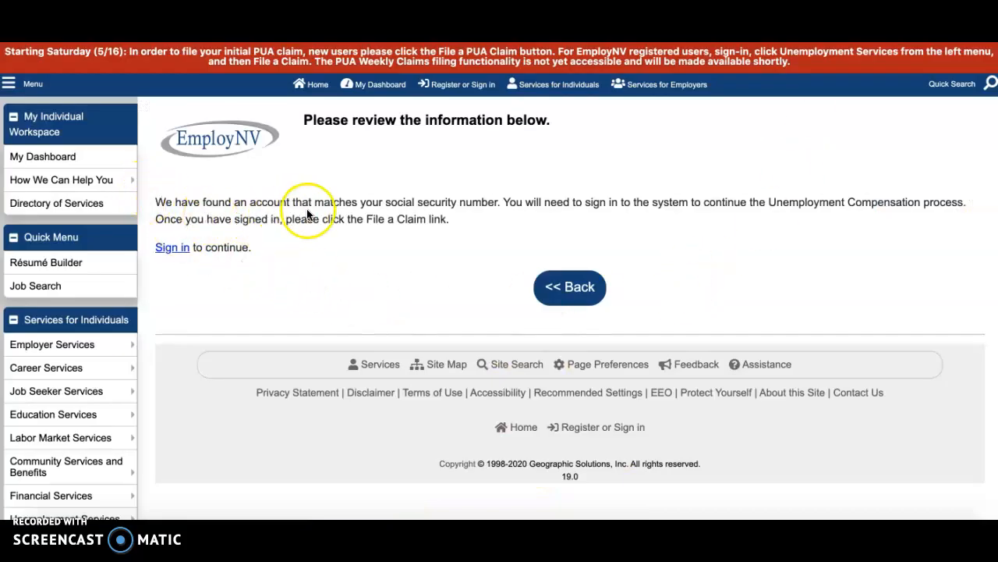
mouse_move(600, 215)
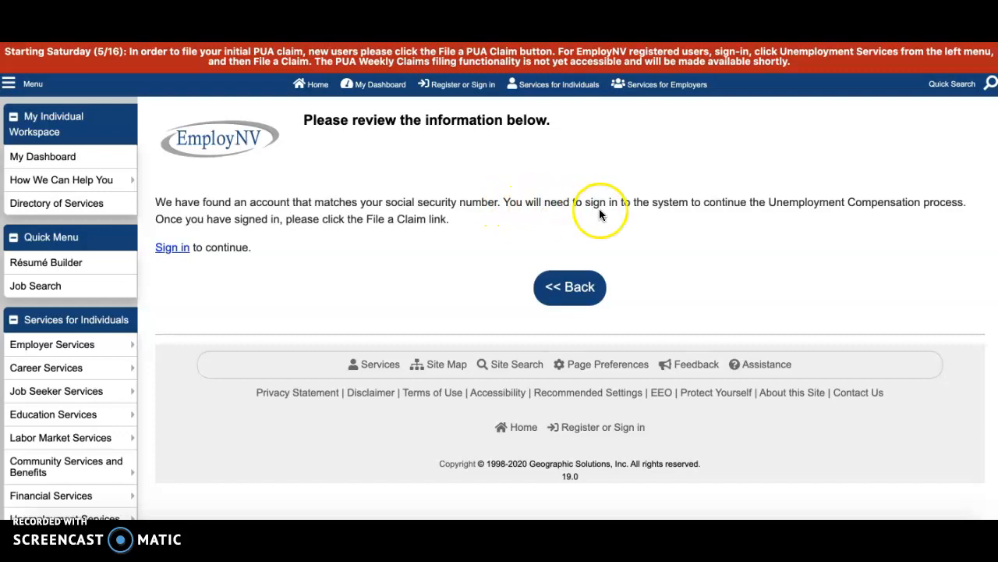
mouse_move(612, 198)
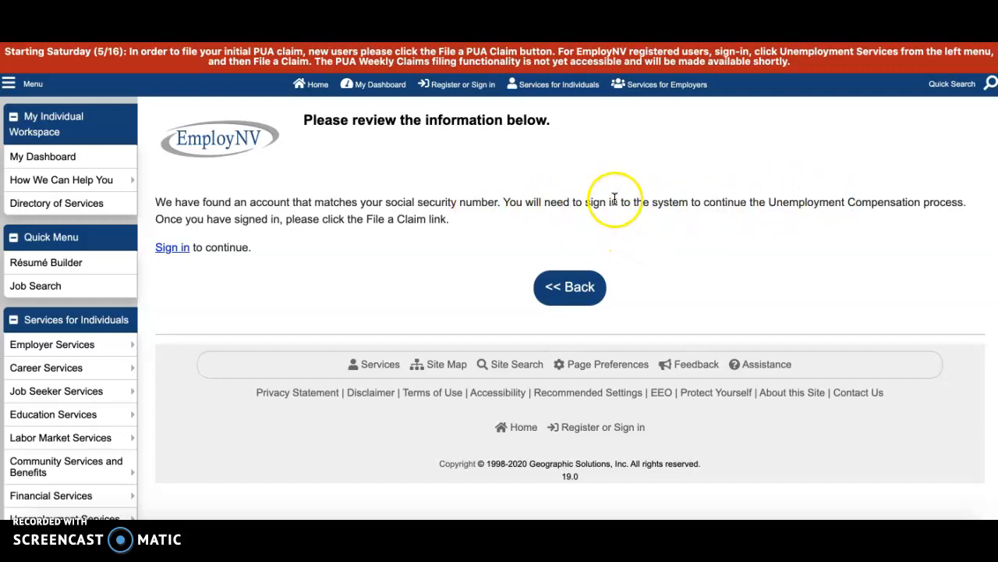
mouse_move(718, 222)
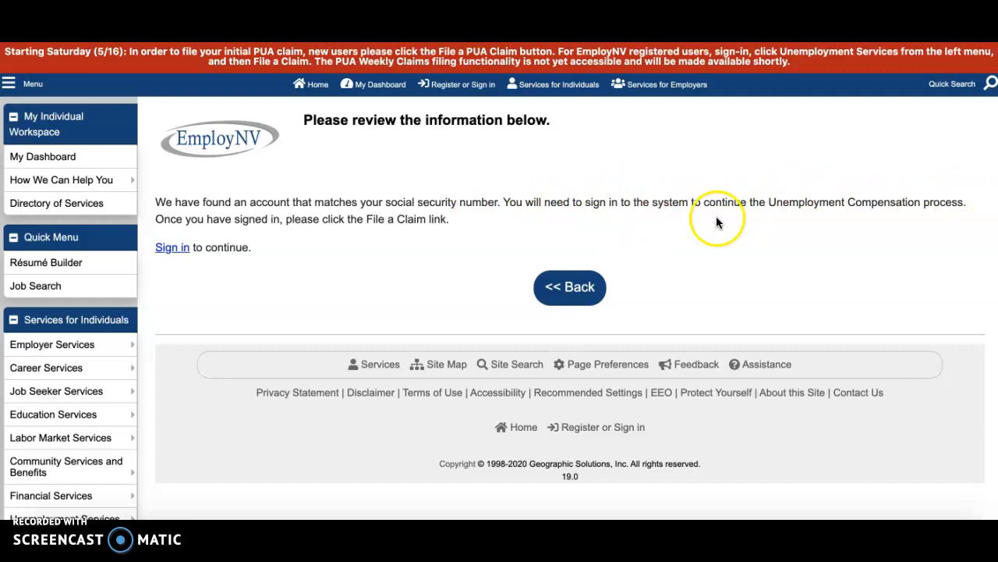
mouse_move(480, 229)
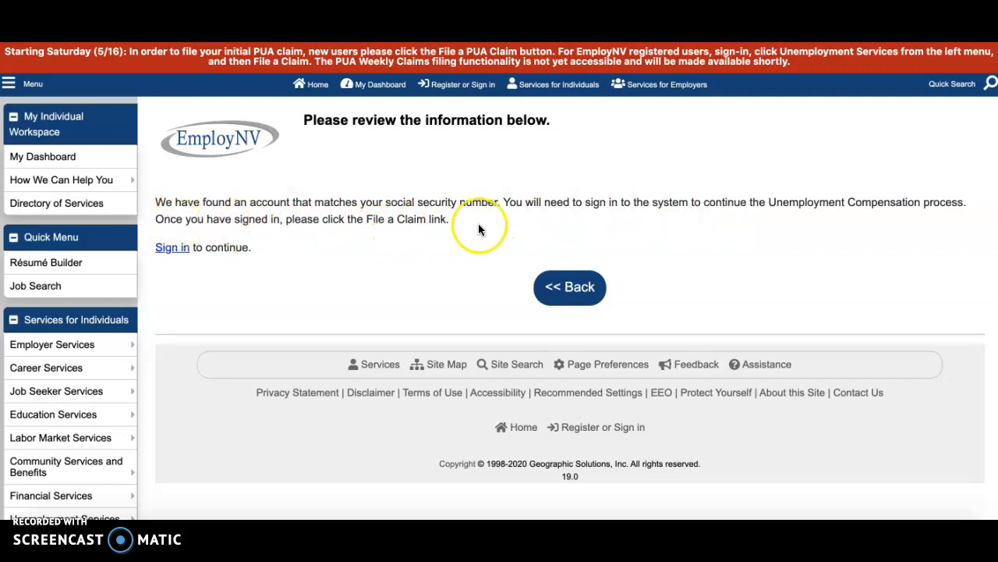
mouse_move(172, 268)
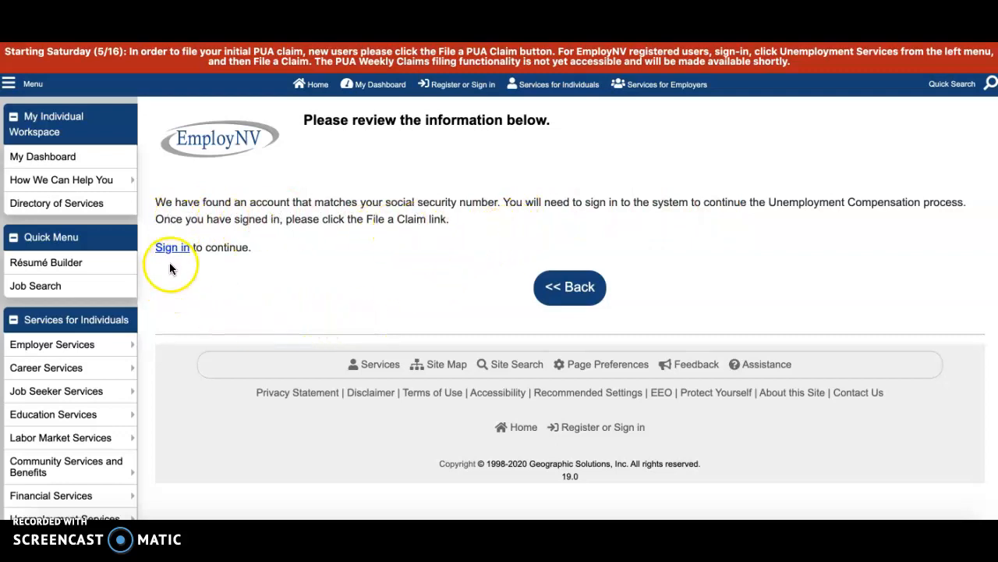
Sign in to EmployNV with username 'mypen', which fails with an invalid-login error
left_click(172, 247)
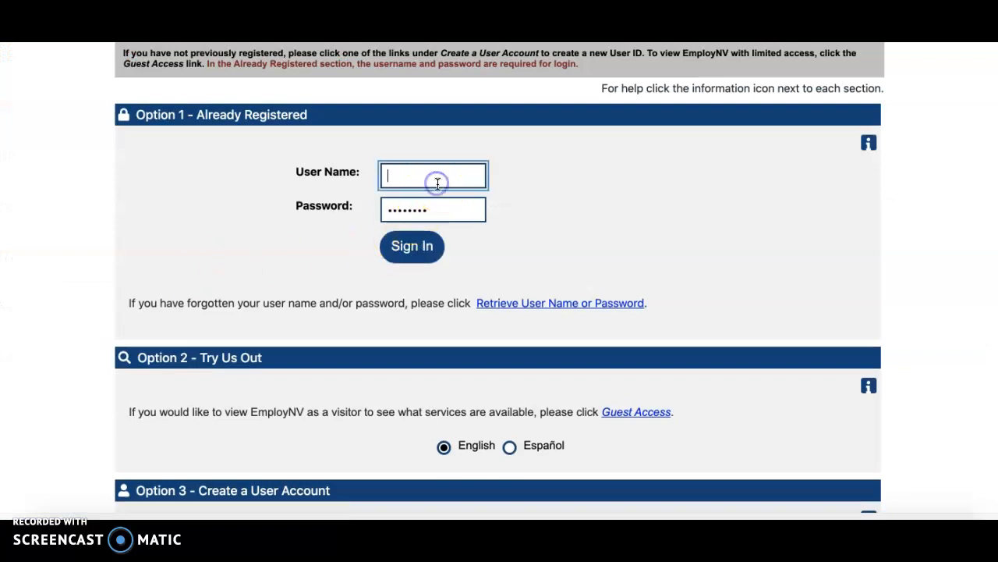
type("mypenplease")
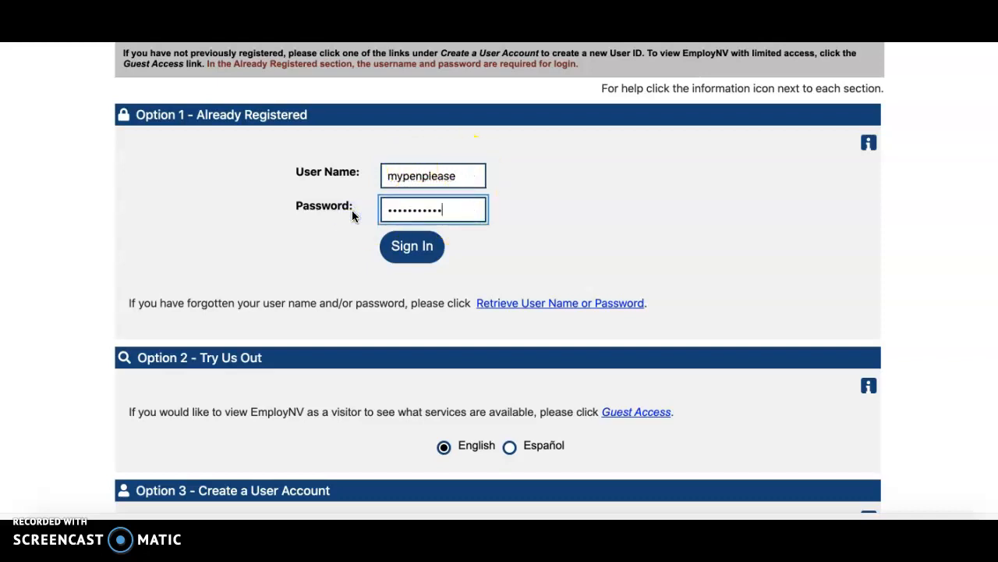
left_click(412, 246)
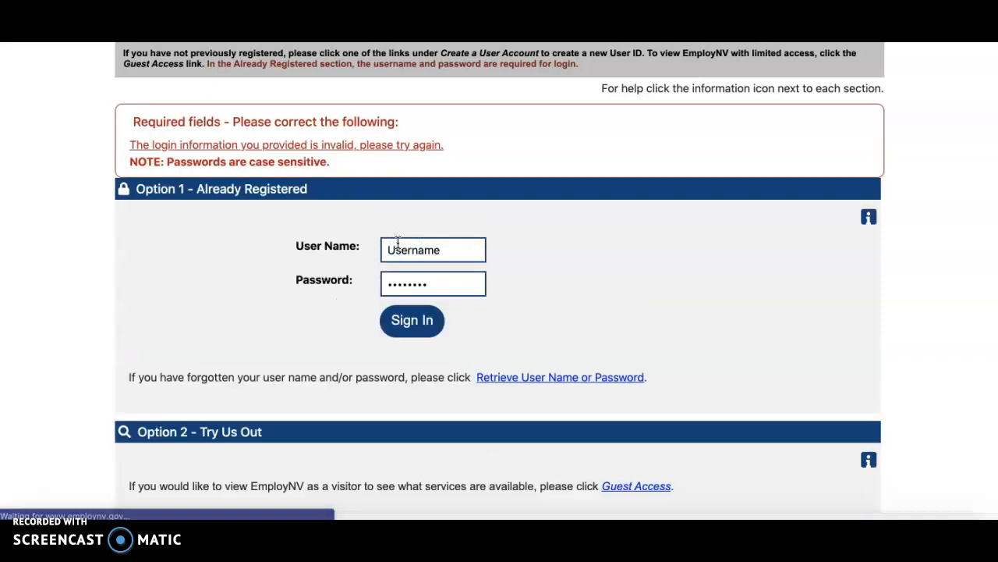
mouse_move(394, 129)
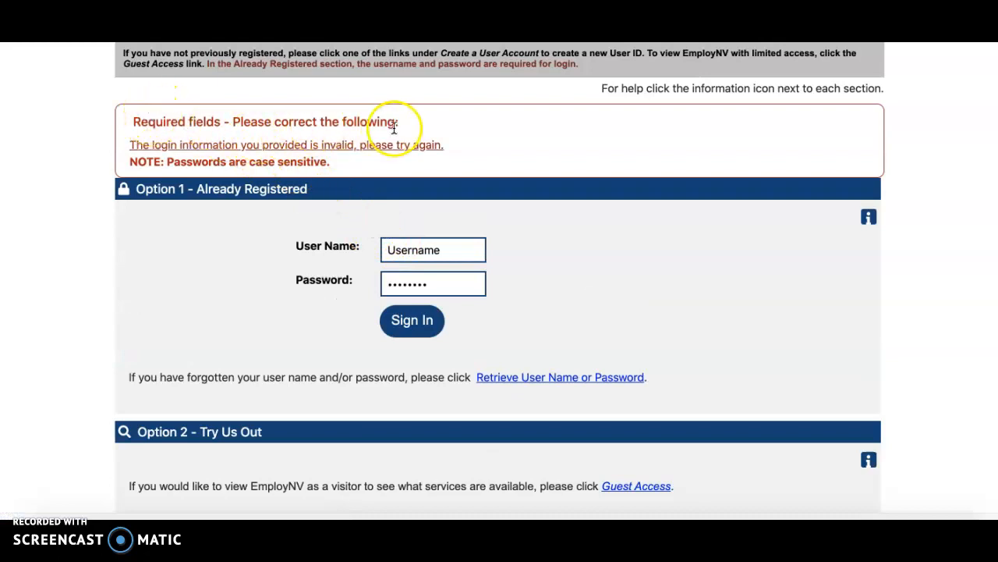
mouse_move(251, 152)
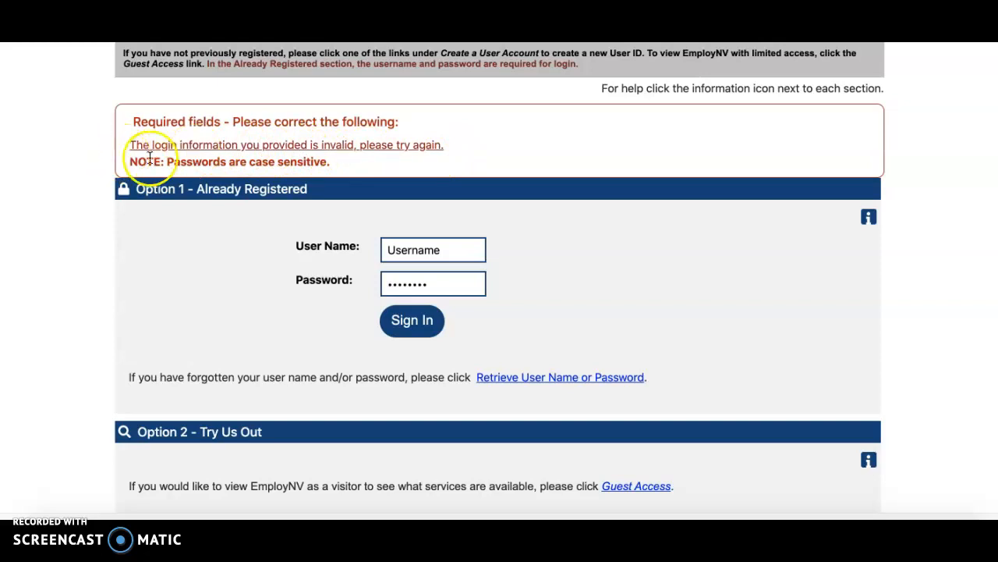
mouse_move(231, 234)
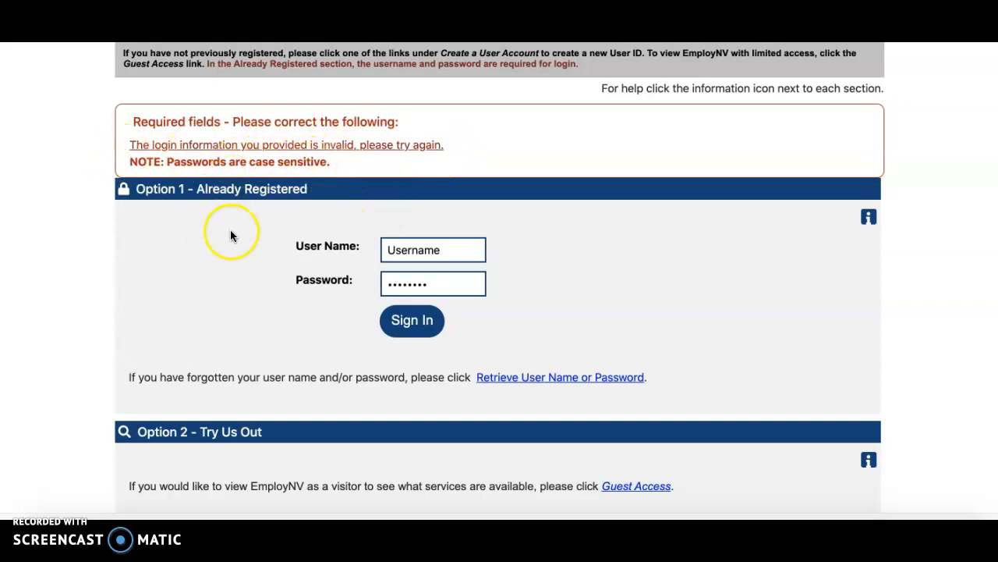
mouse_move(227, 372)
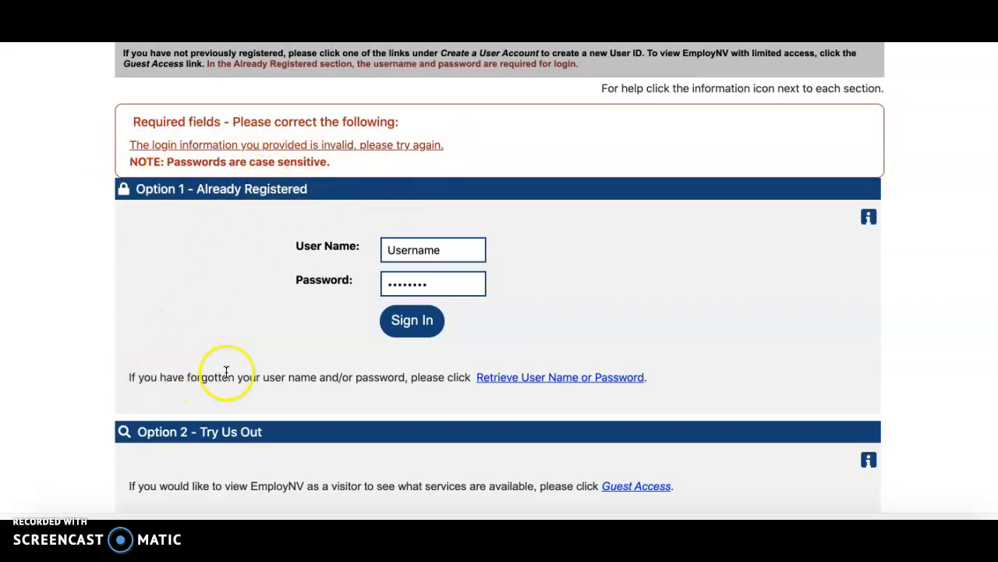
mouse_move(318, 351)
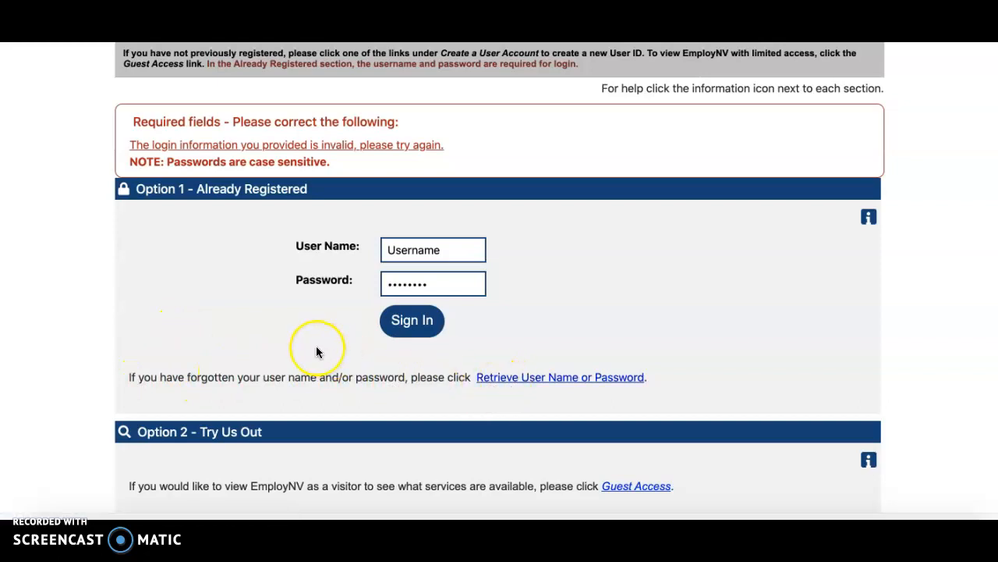
mouse_move(317, 348)
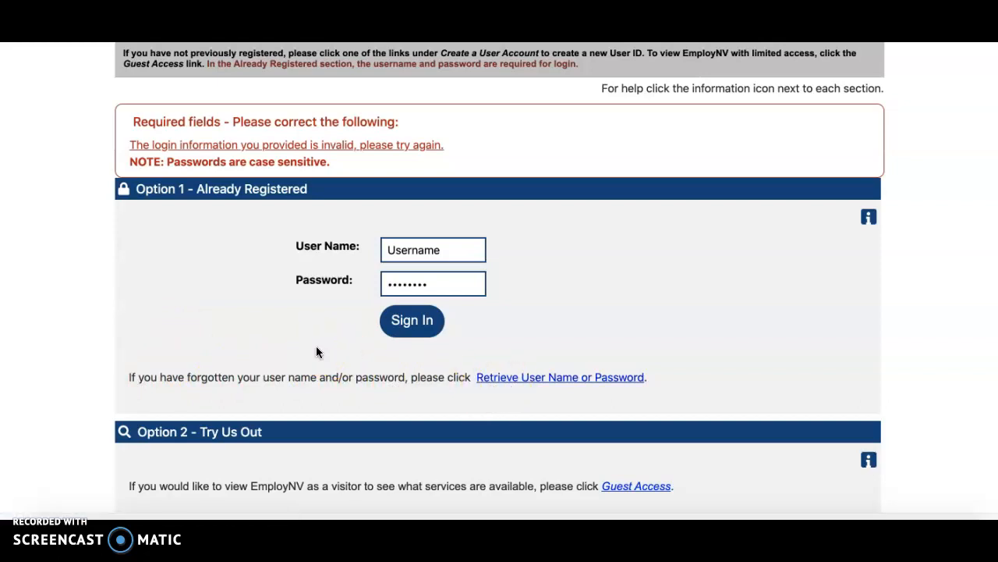
mouse_move(710, 88)
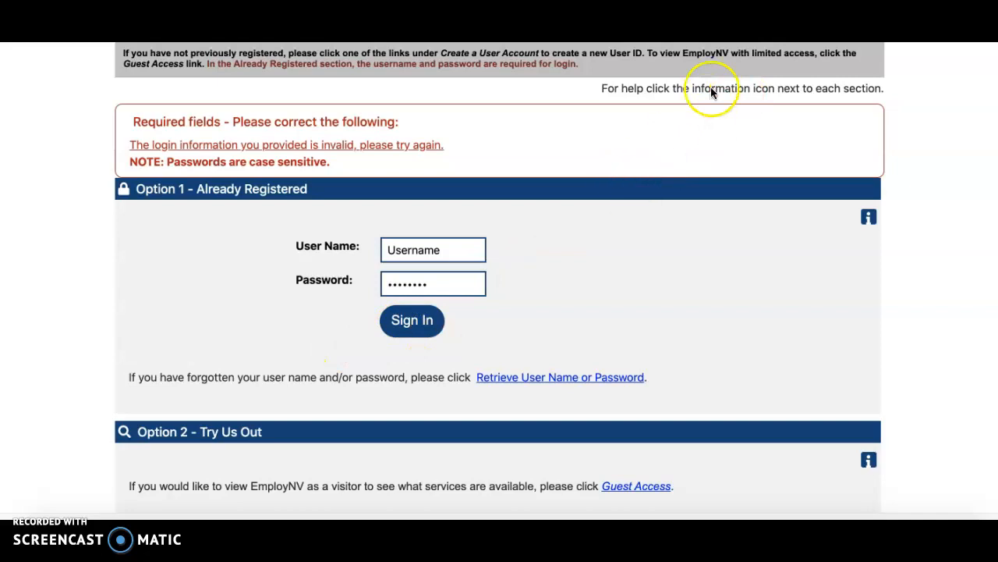
mouse_move(710, 90)
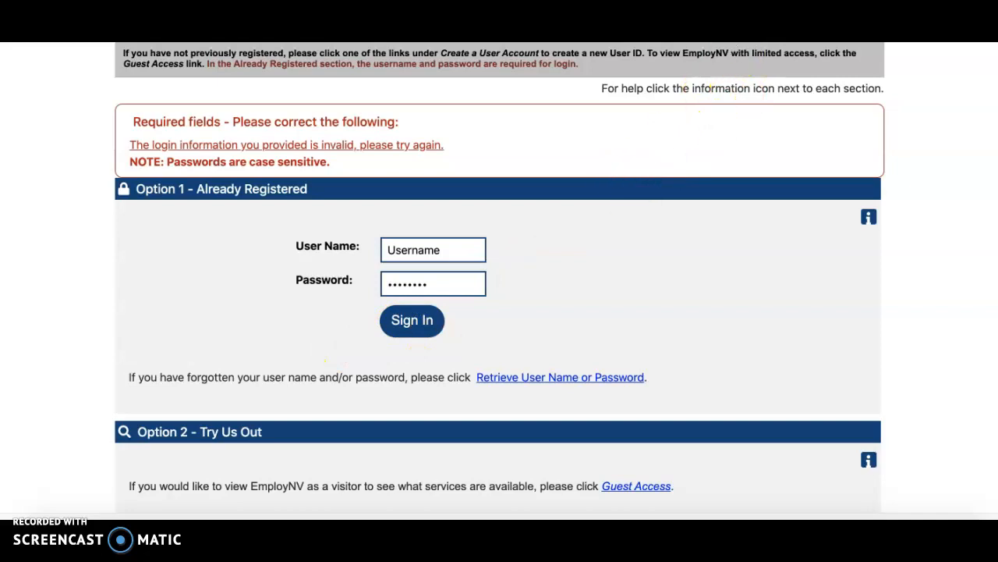
Submit the claimant username and saved autofill password in UInv Claimant Self Service
left_click(411, 321)
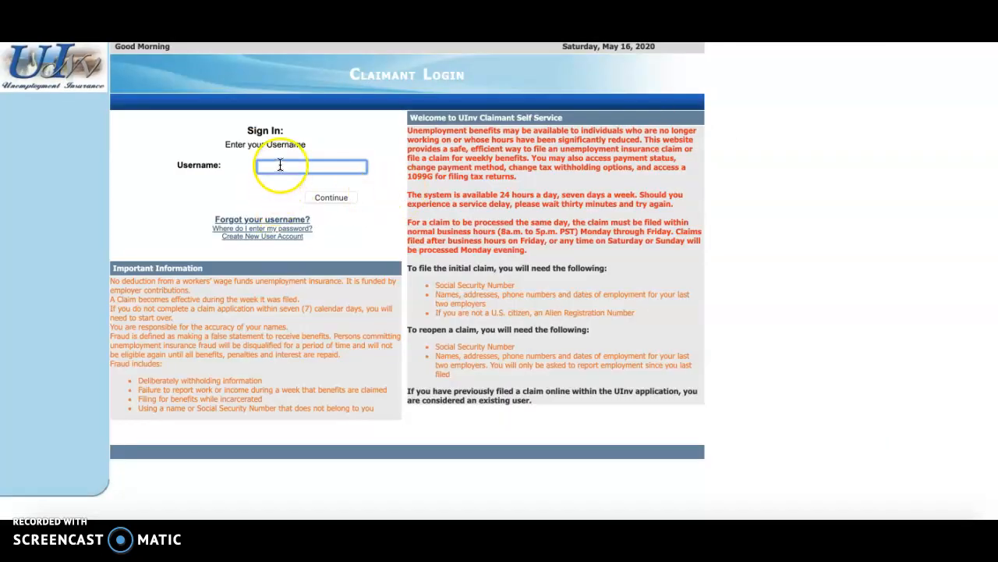
type("mypen")
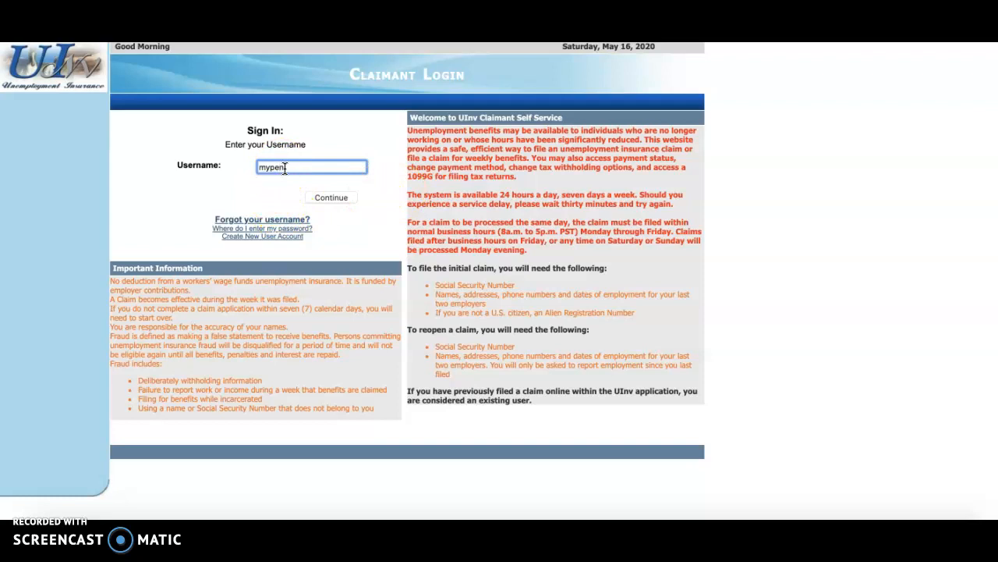
type("please")
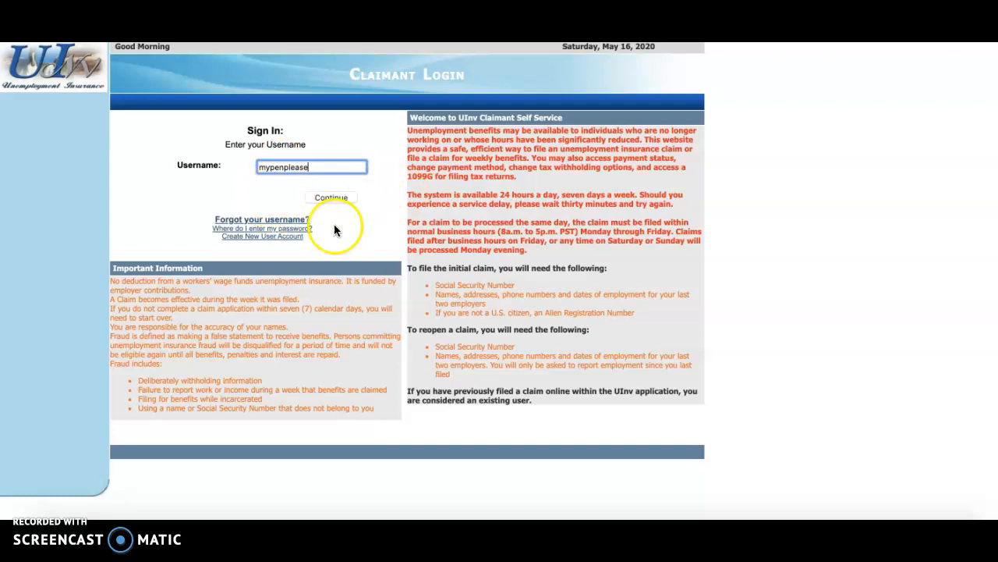
left_click(331, 197)
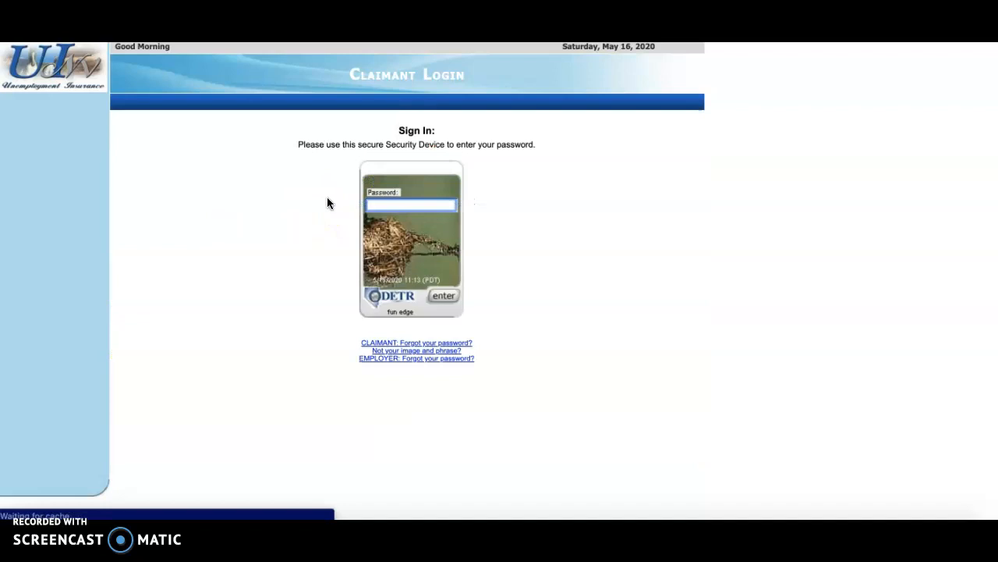
left_click(411, 204)
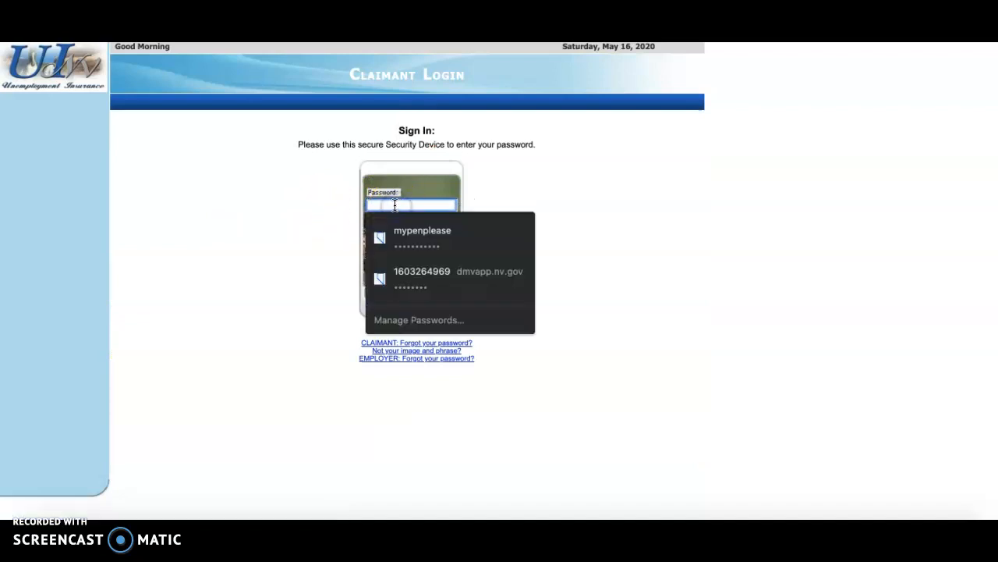
left_click(422, 238)
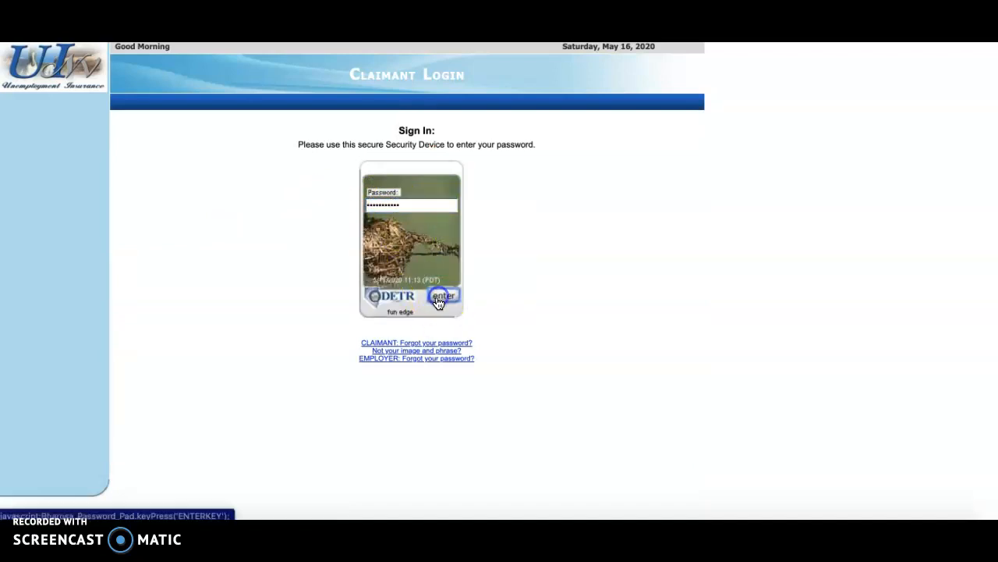
left_click(443, 297)
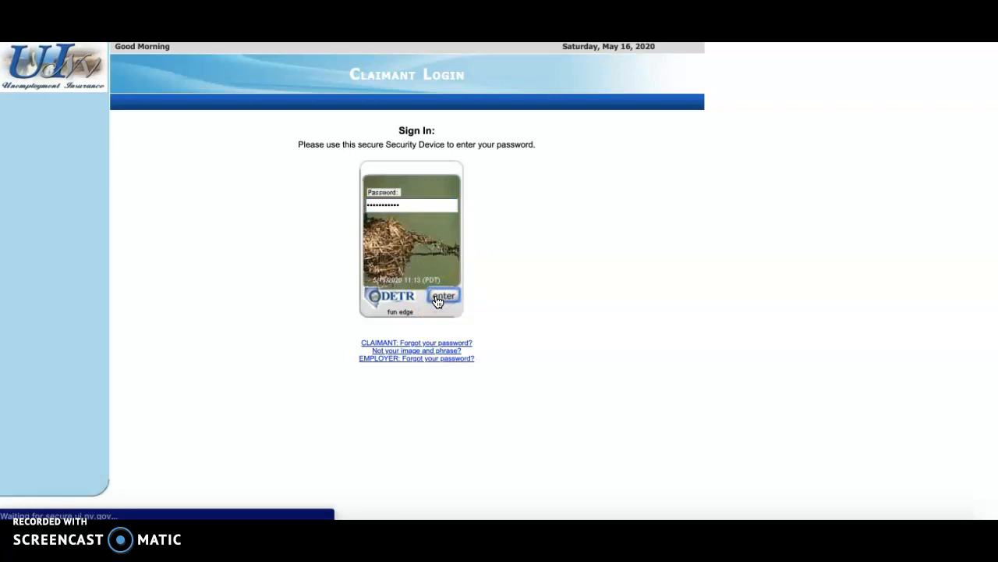
Return to the EmployNV invalid-login page and scroll to the account-creation options
left_click(443, 297)
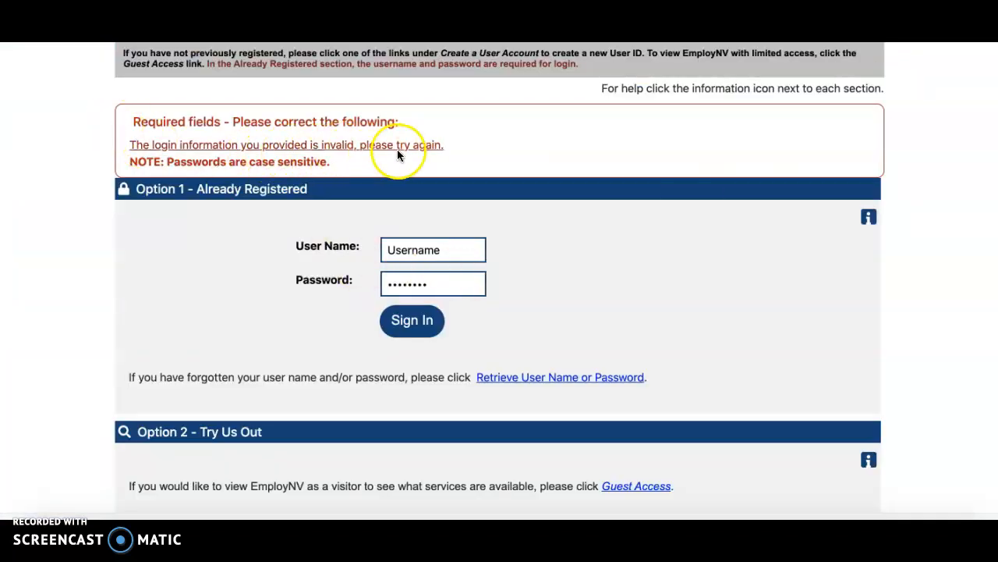
scroll("down", 3)
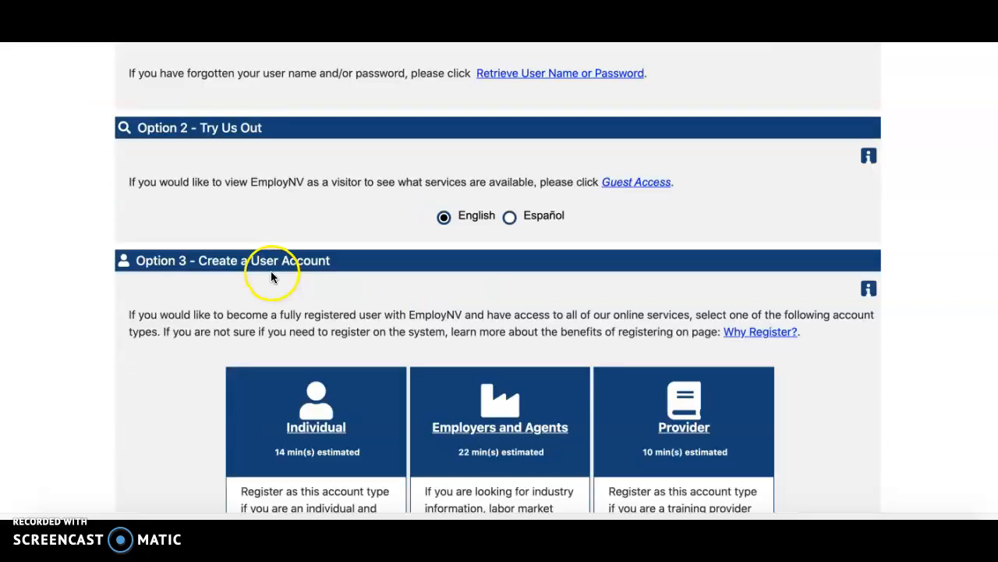